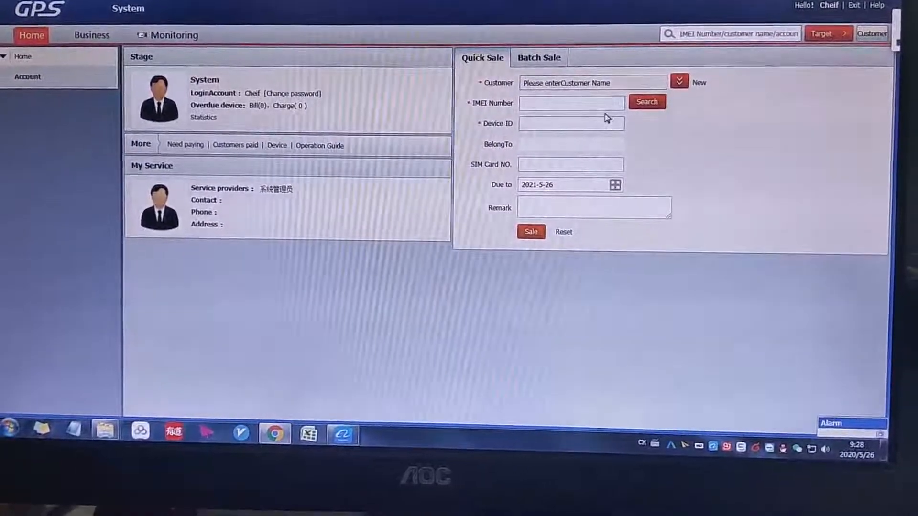
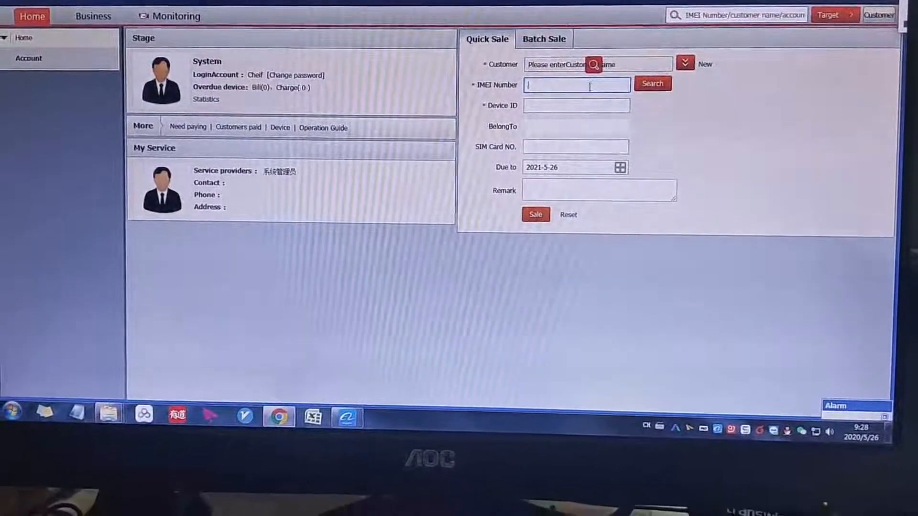
{"action": "left_click", "coordinate": [577, 84]}
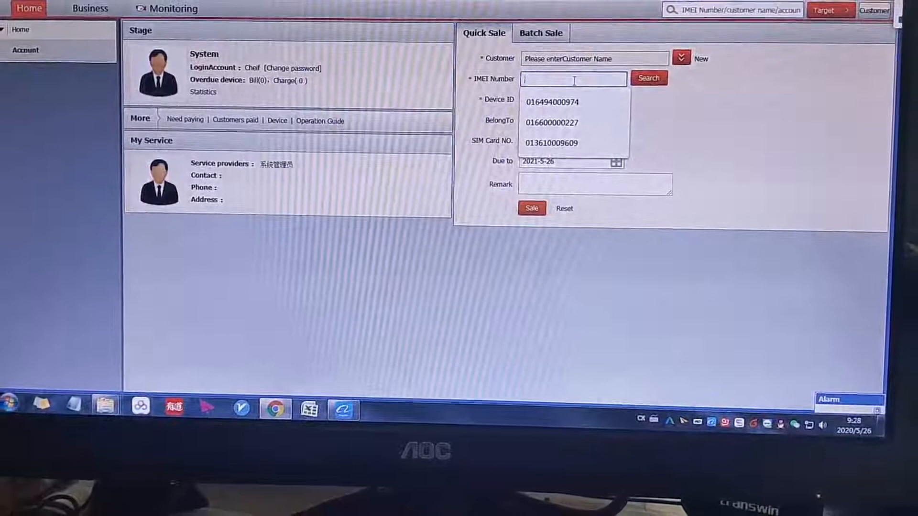
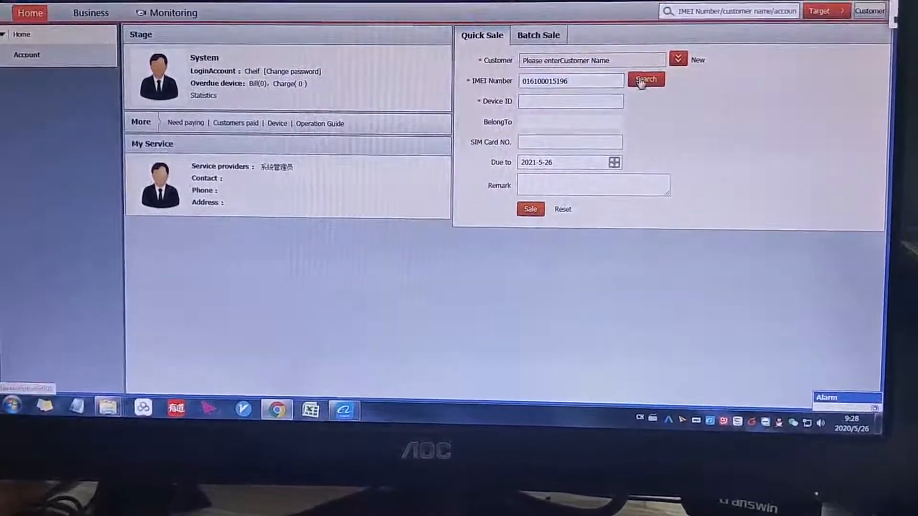
{"action": "left_click", "coordinate": [644, 81]}
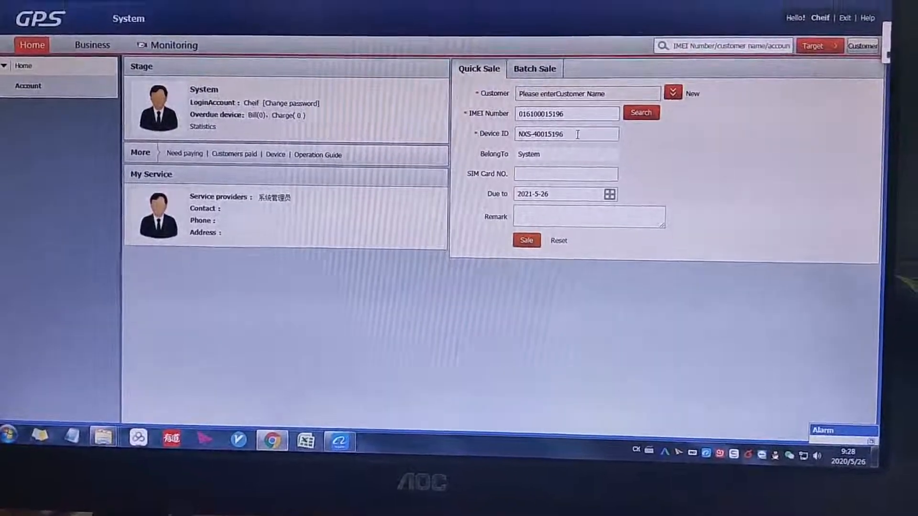
{"action": "left_click", "coordinate": [672, 94]}
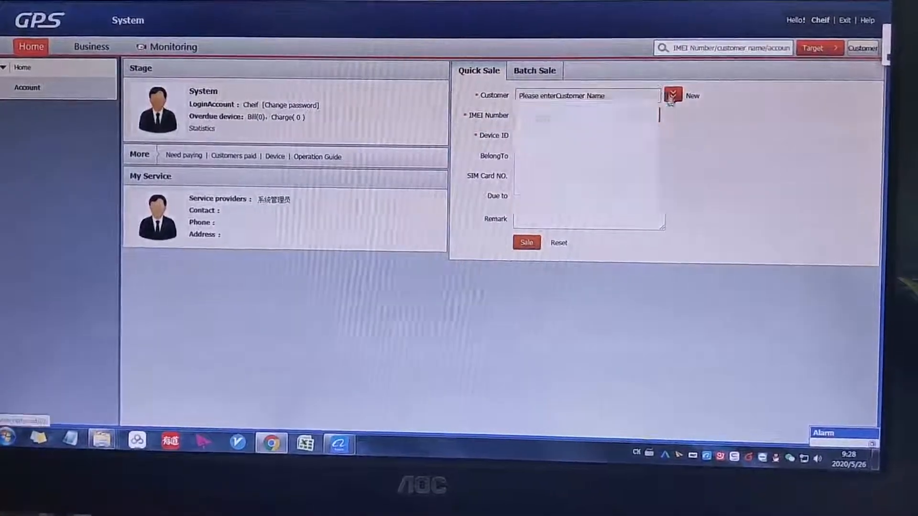
{"action": "left_click", "coordinate": [672, 94]}
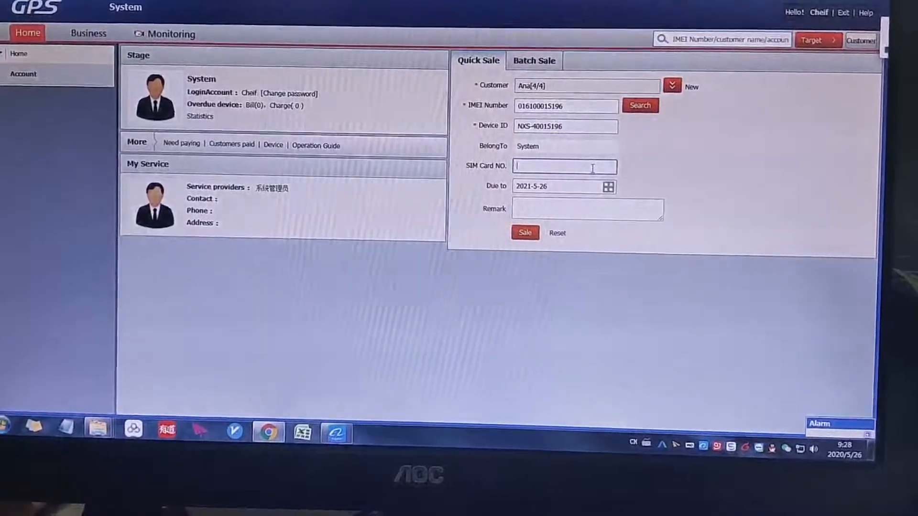
{"action": "left_click", "coordinate": [524, 233]}
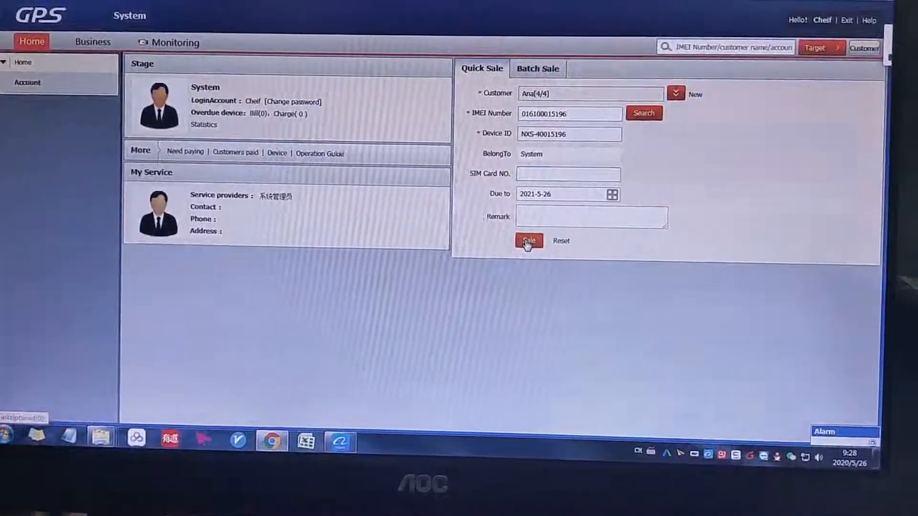
{"action": "left_click", "coordinate": [528, 240]}
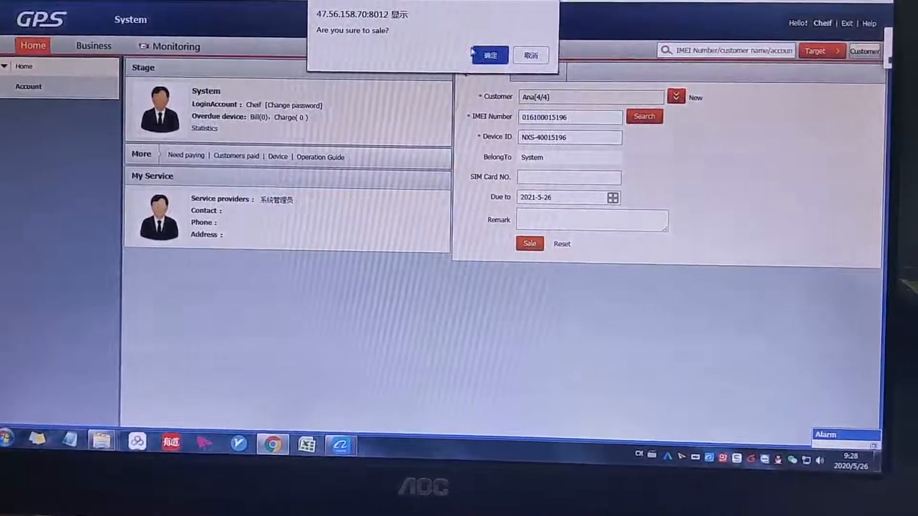
{"action": "left_click", "coordinate": [489, 55]}
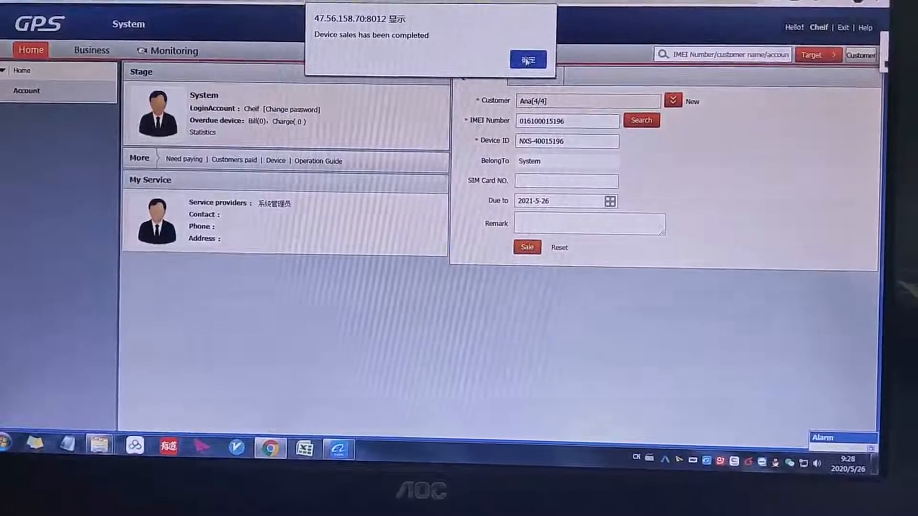
{"action": "left_click", "coordinate": [527, 59]}
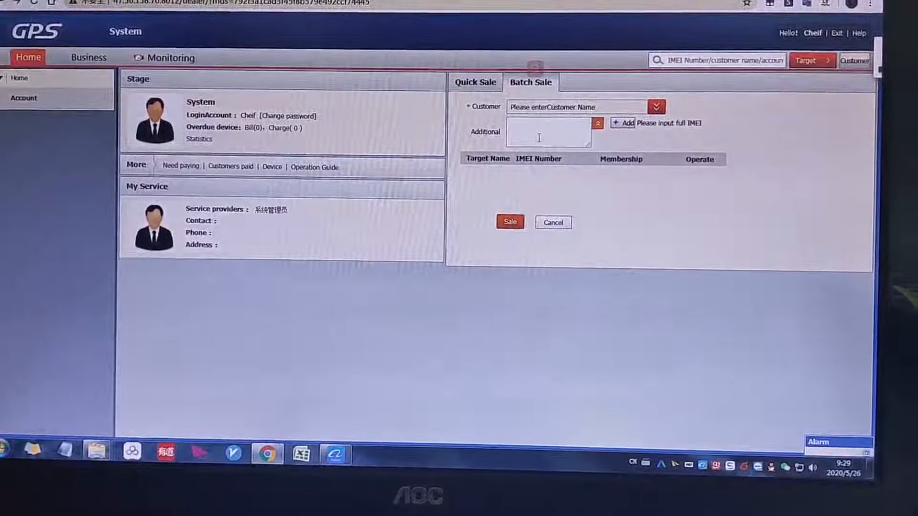
View the Business page's customer tree and the about-to-expire devices listing
{"action": "left_click", "coordinate": [83, 55]}
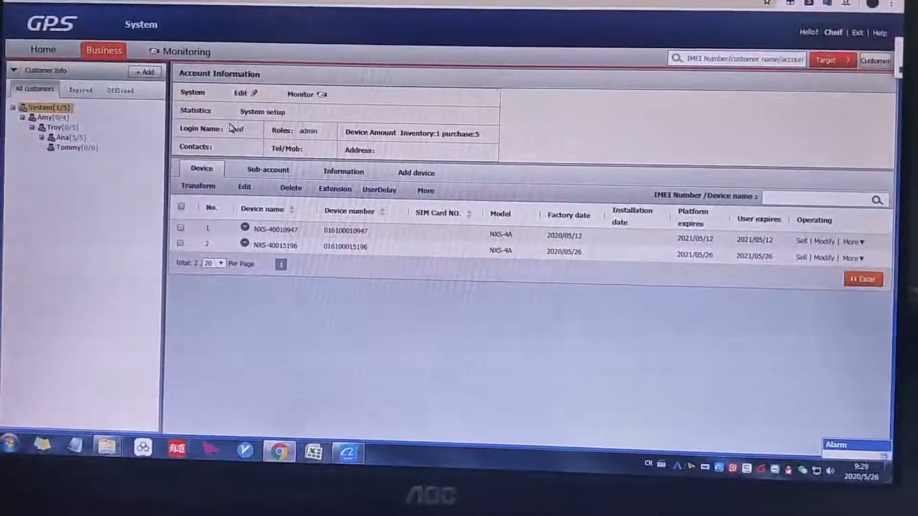
{"action": "left_click", "coordinate": [81, 90]}
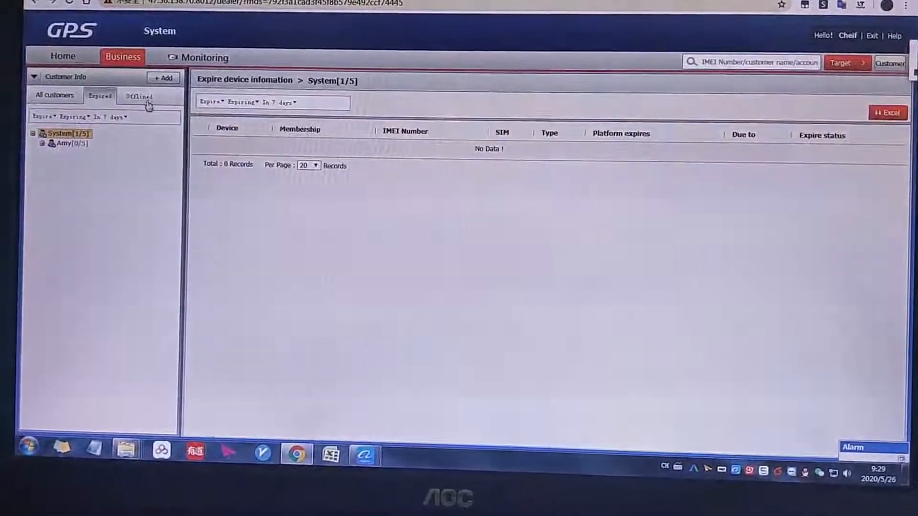
{"action": "left_click", "coordinate": [138, 96]}
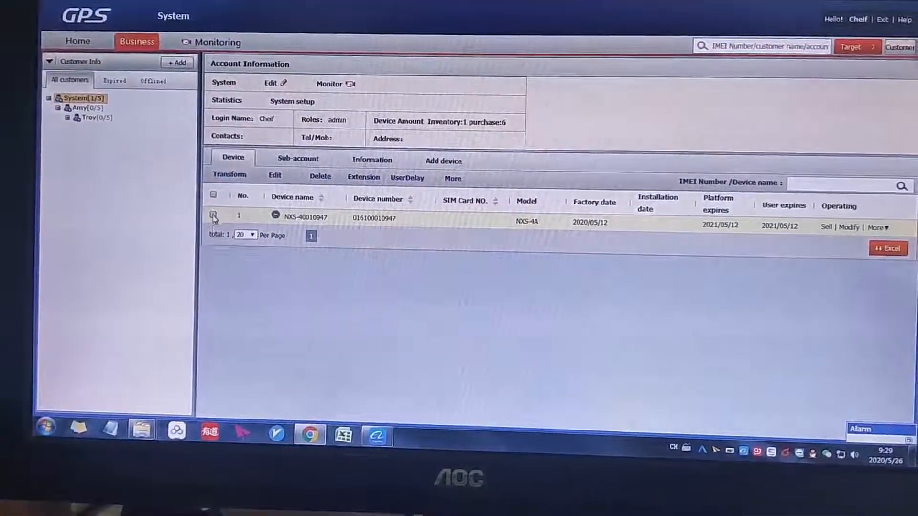
{"action": "left_click", "coordinate": [211, 218]}
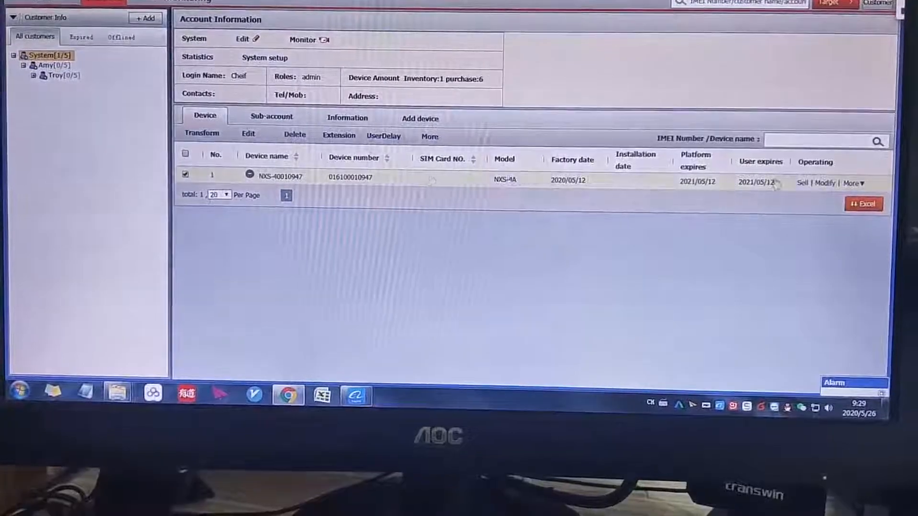
{"action": "left_click", "coordinate": [202, 135]}
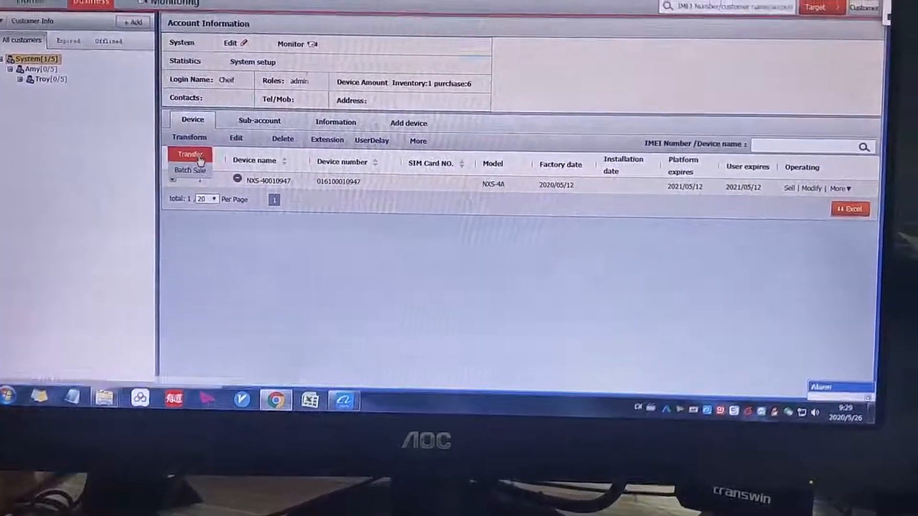
{"action": "left_click", "coordinate": [189, 156]}
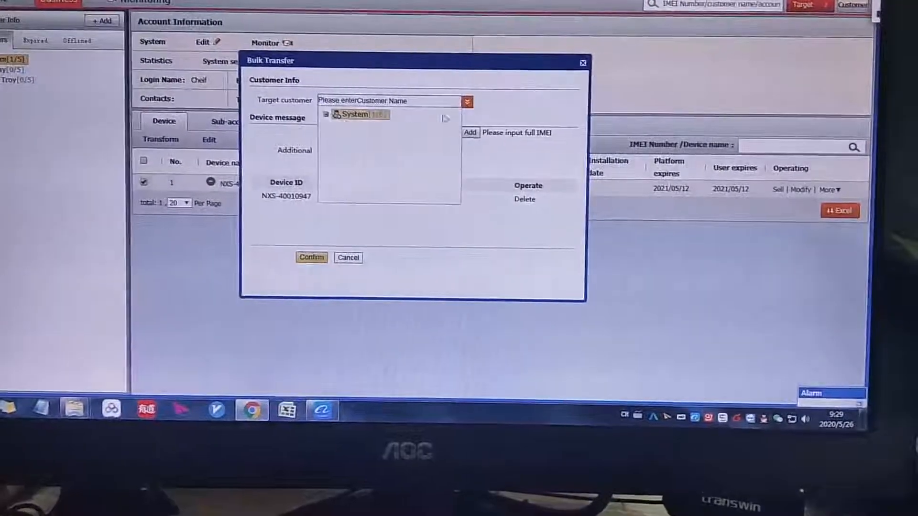
{"action": "left_click", "coordinate": [360, 115]}
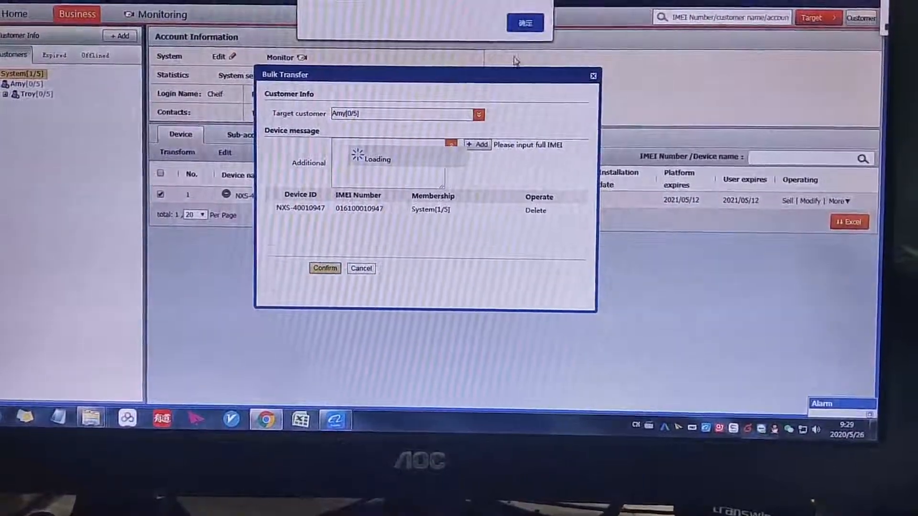
{"action": "left_click", "coordinate": [324, 268]}
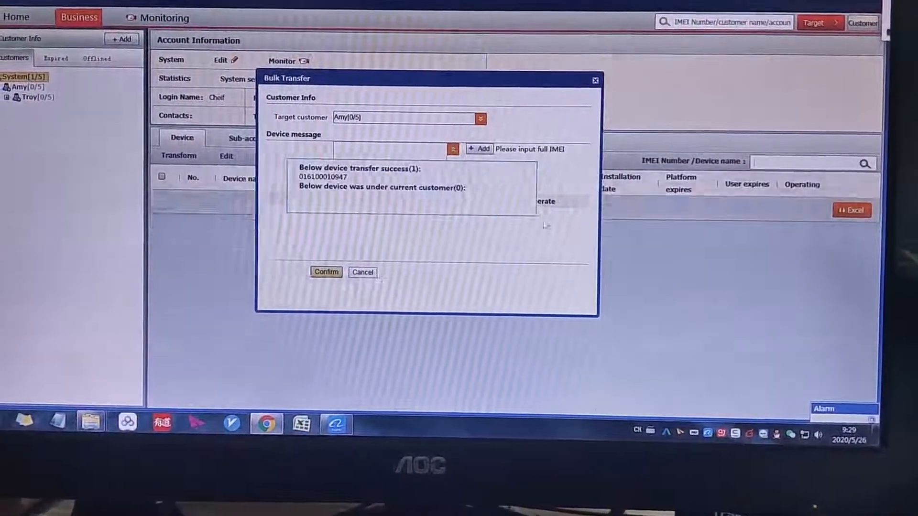
{"action": "left_click", "coordinate": [325, 272]}
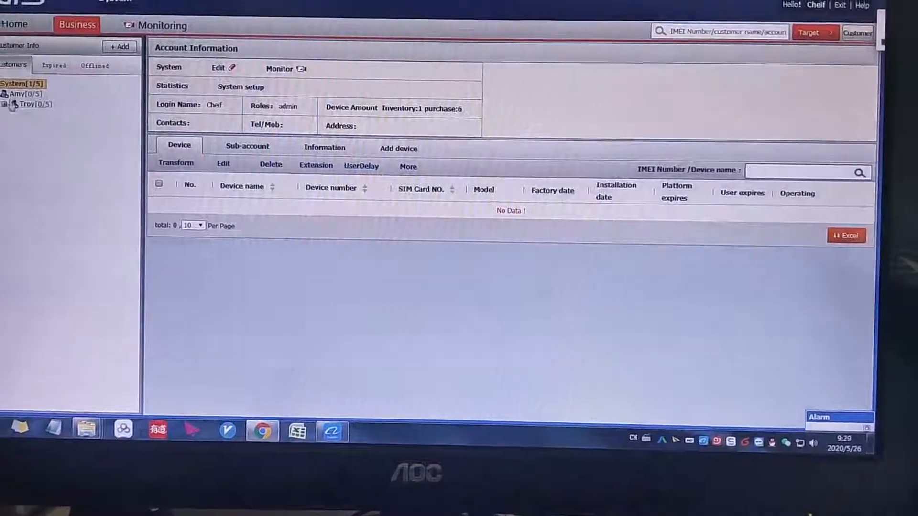
{"action": "left_click", "coordinate": [18, 95]}
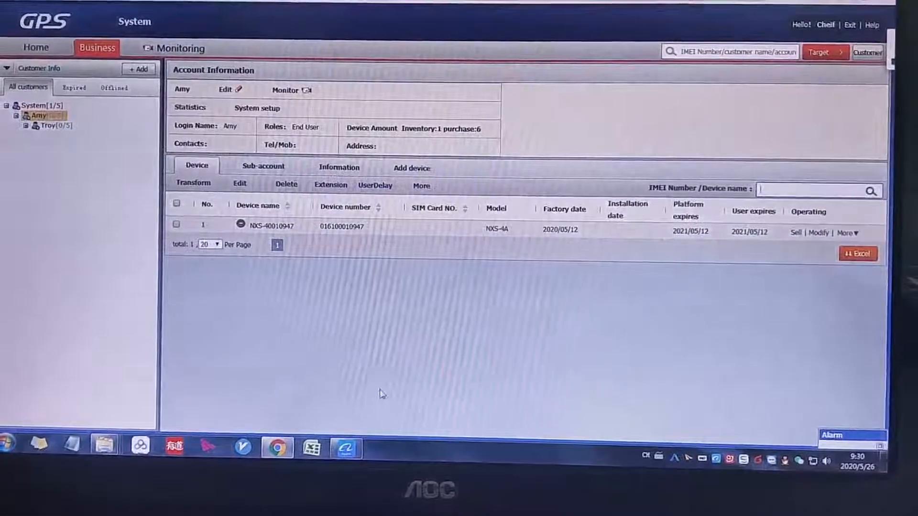
{"action": "left_click", "coordinate": [239, 186]}
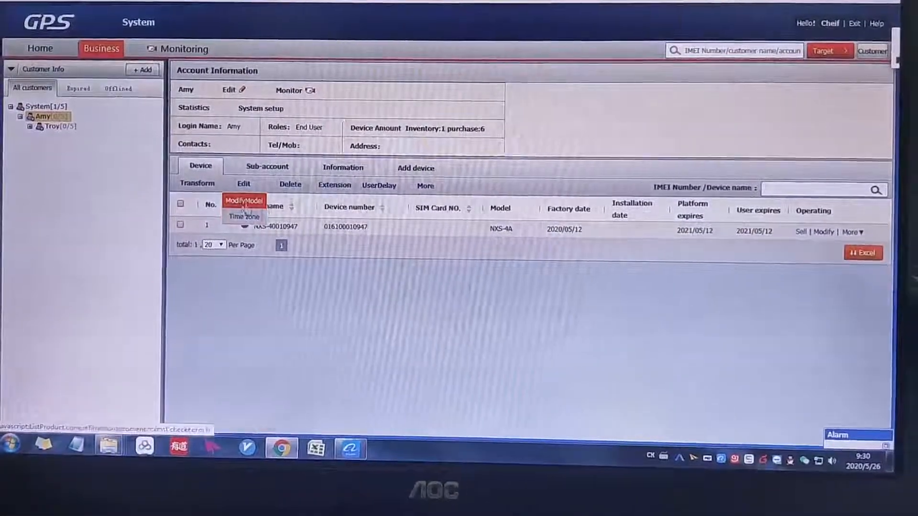
{"action": "left_click", "coordinate": [245, 200]}
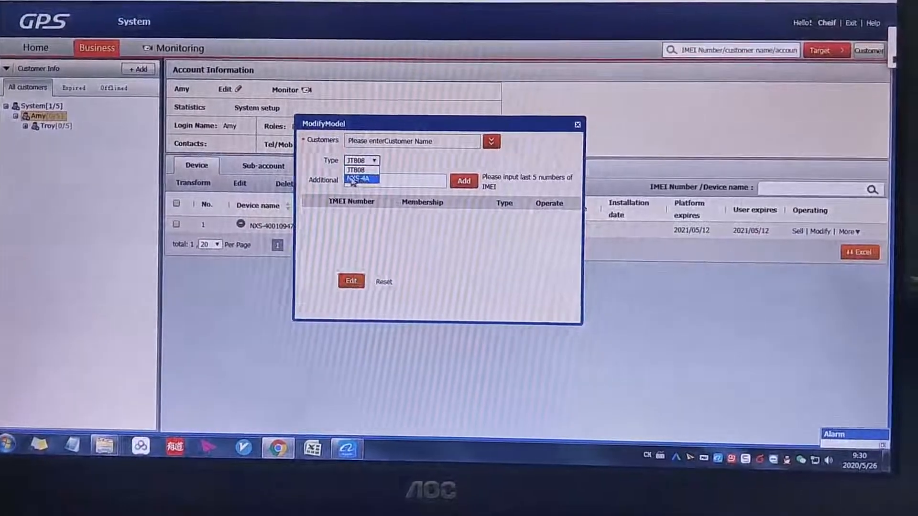
{"action": "left_click", "coordinate": [356, 170]}
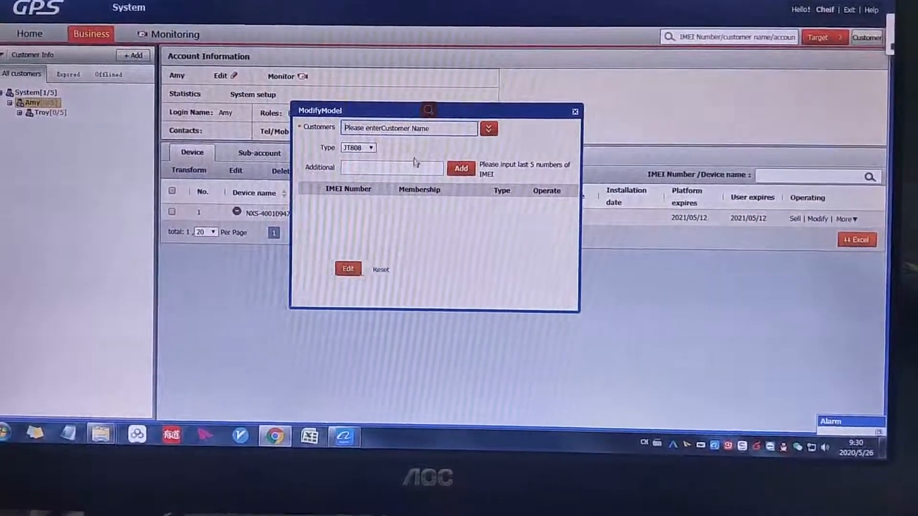
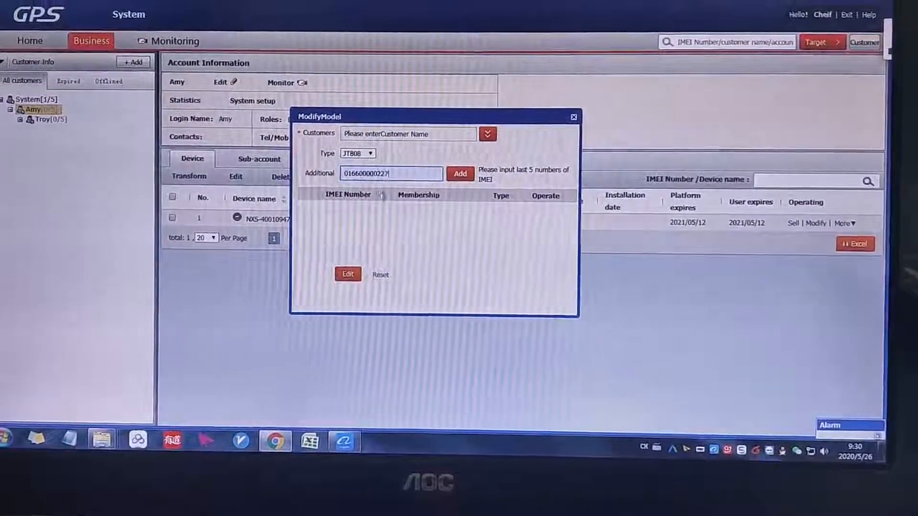
{"action": "left_click", "coordinate": [357, 153]}
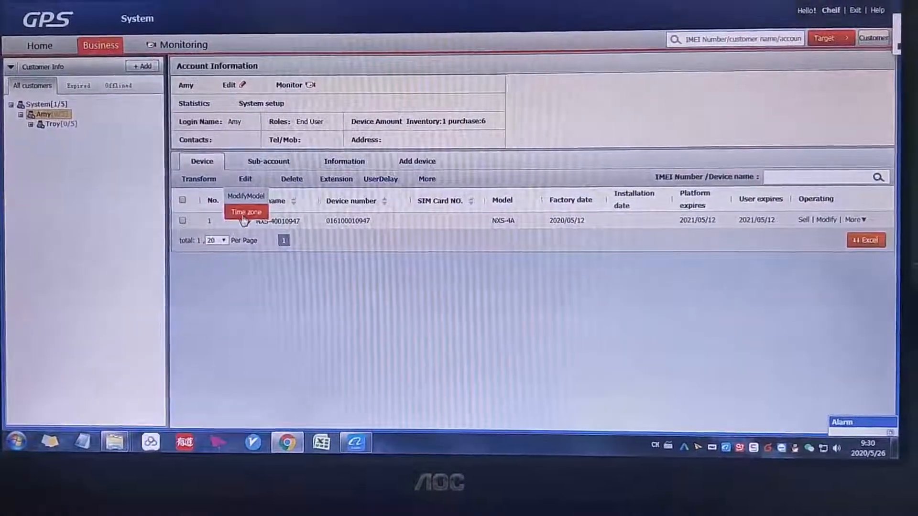
{"action": "left_click", "coordinate": [246, 211]}
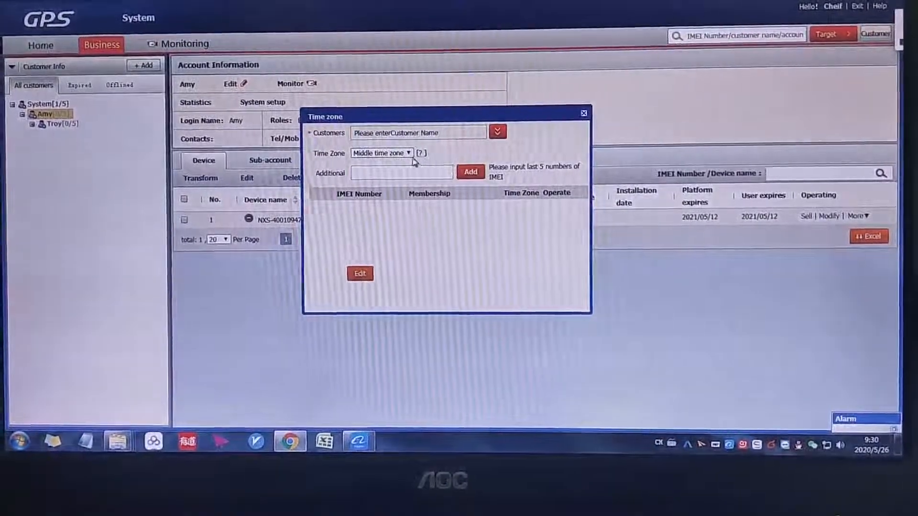
{"action": "left_click", "coordinate": [381, 153]}
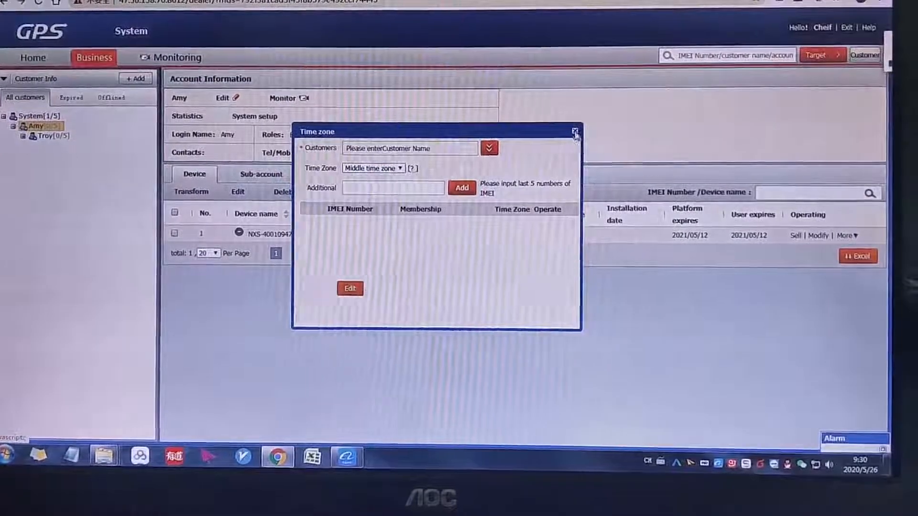
{"action": "left_click", "coordinate": [574, 131]}
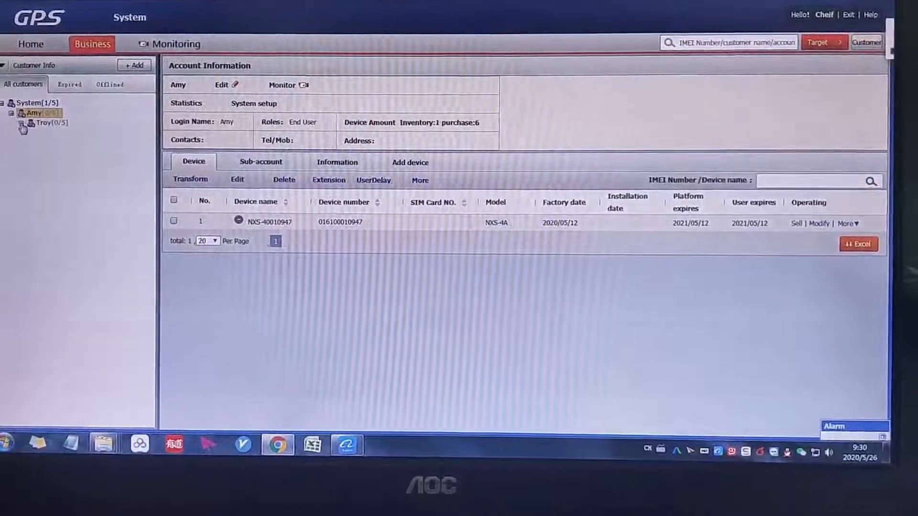
{"action": "left_click", "coordinate": [55, 127]}
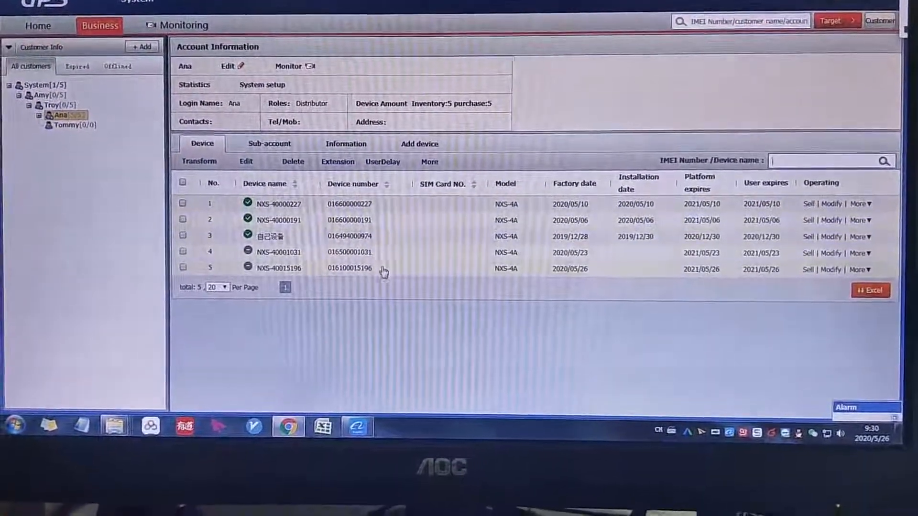
{"action": "left_click", "coordinate": [185, 267]}
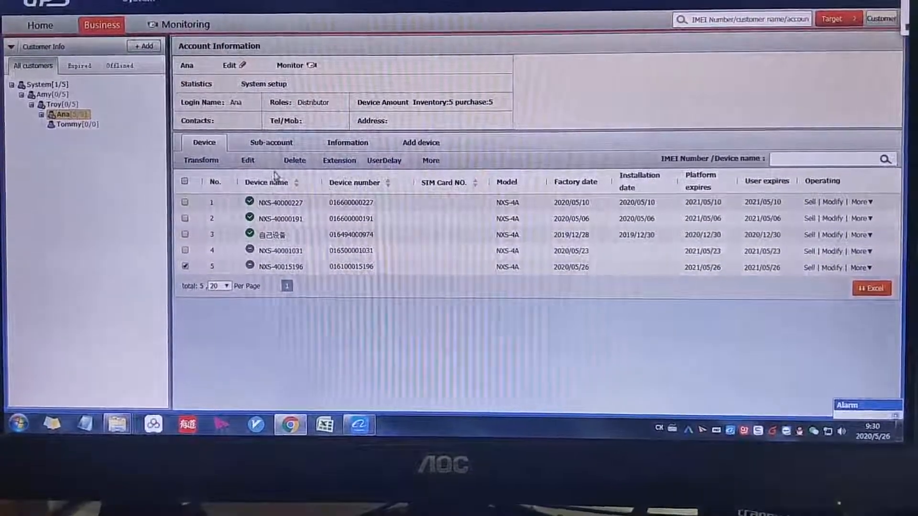
{"action": "left_click", "coordinate": [295, 159]}
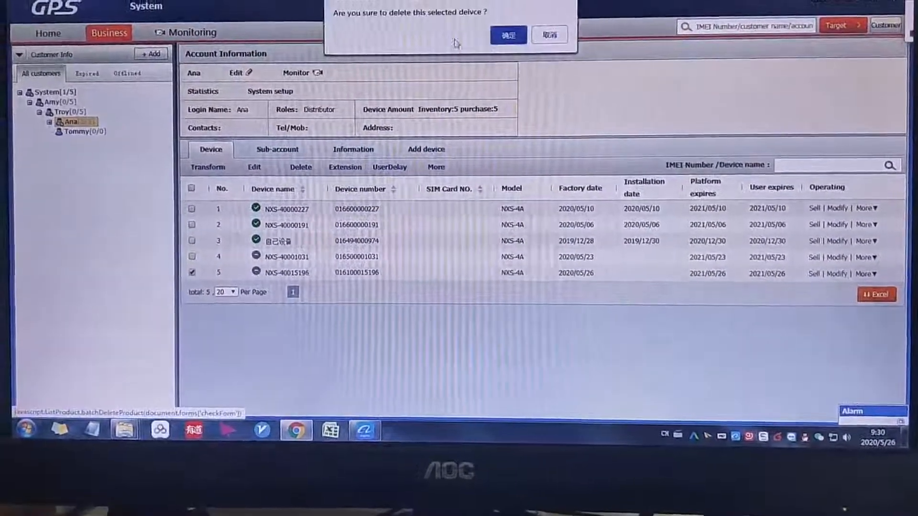
{"action": "left_click", "coordinate": [507, 34]}
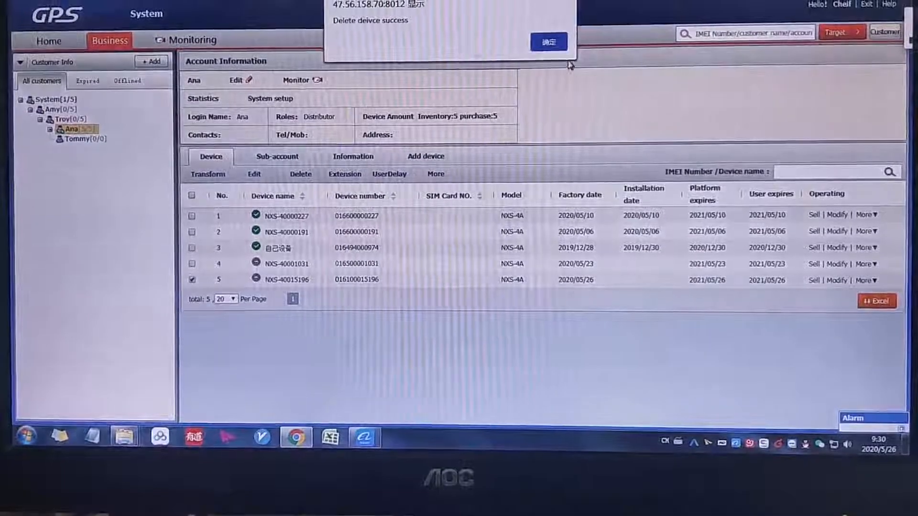
{"action": "left_click", "coordinate": [547, 42]}
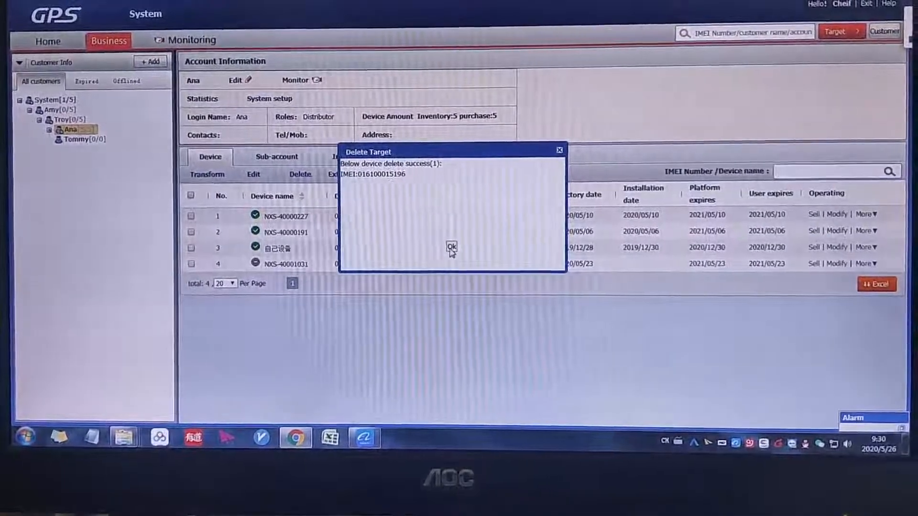
{"action": "left_click", "coordinate": [451, 246]}
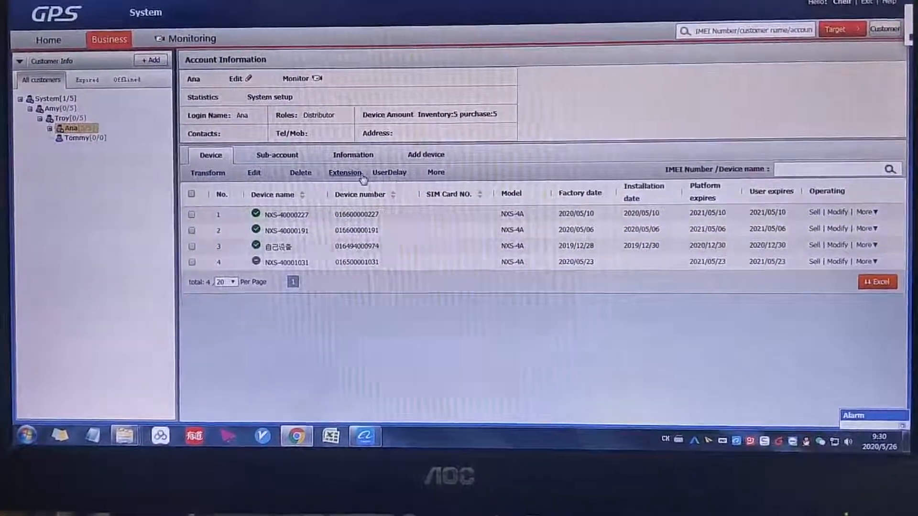
Glance at Ana's recharging dialog, then view her sub-accounts and account information form
{"action": "left_click", "coordinate": [345, 172]}
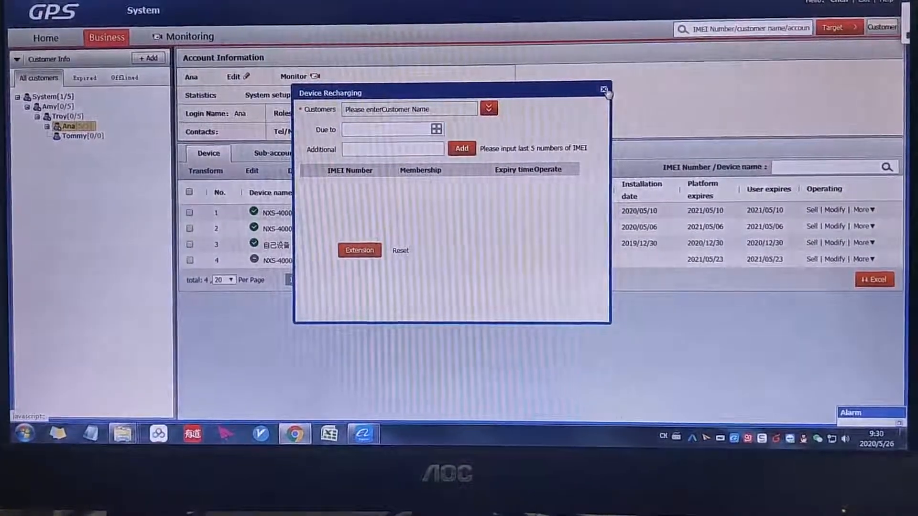
{"action": "left_click", "coordinate": [604, 89]}
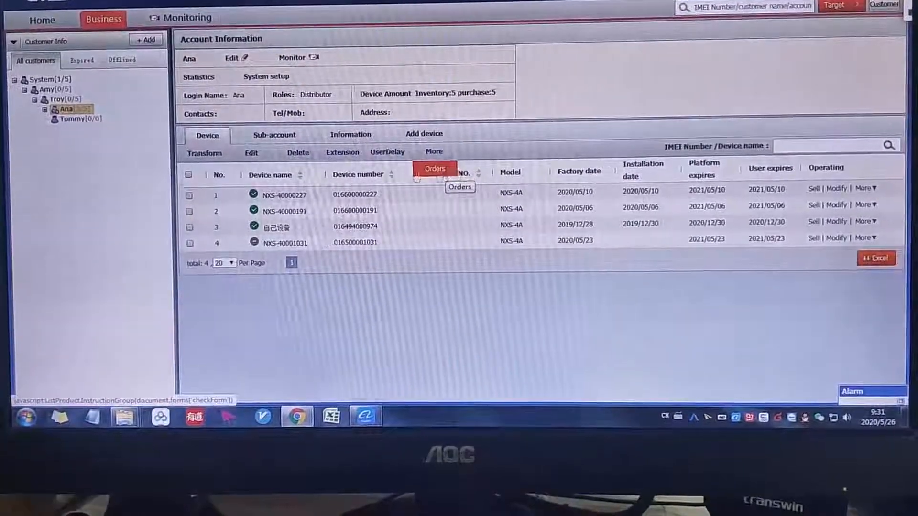
{"action": "left_click", "coordinate": [274, 135]}
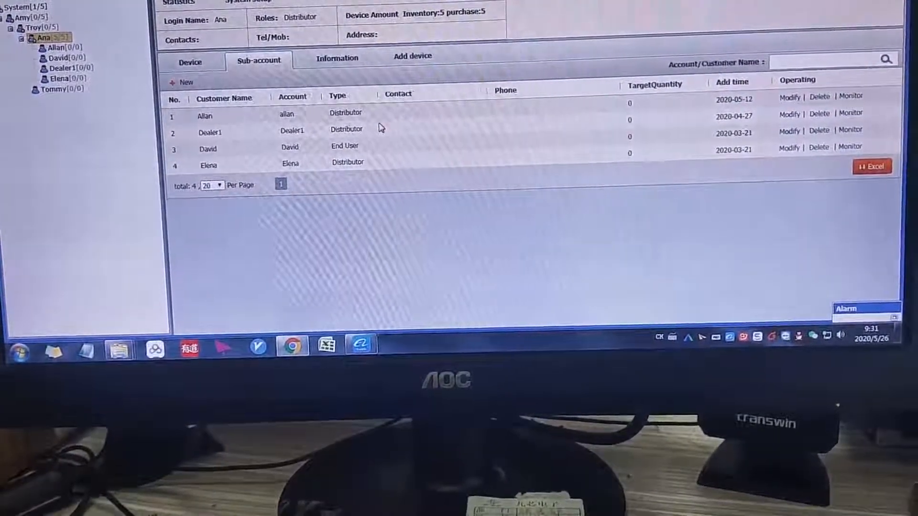
{"action": "left_click", "coordinate": [338, 58]}
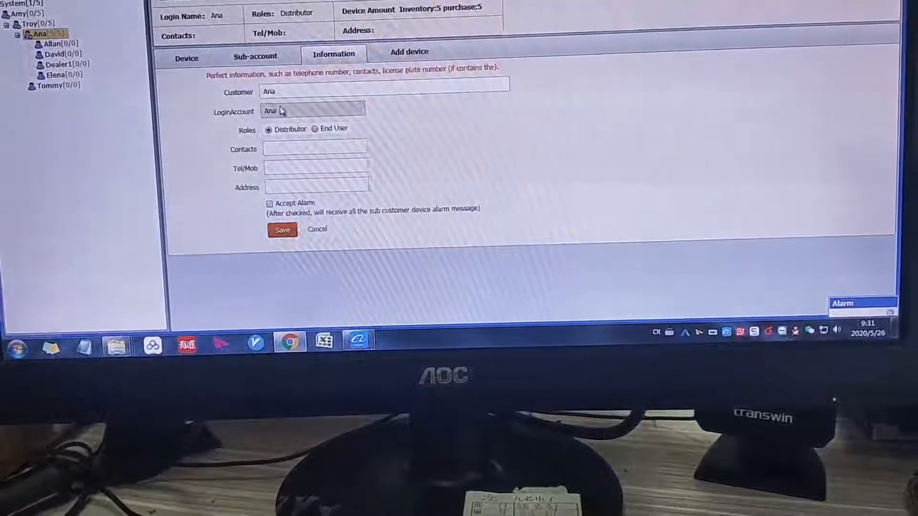